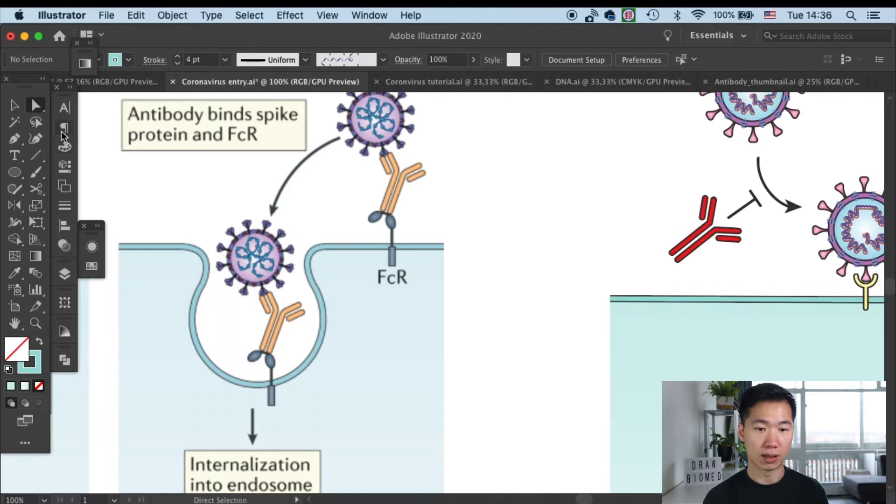
- Draw a small upright ellipse right of FcR with a light teal fill and thinner dark outline
{"action": "left_click_drag", "start_coordinate": [480, 169], "coordinate": [495, 192]}
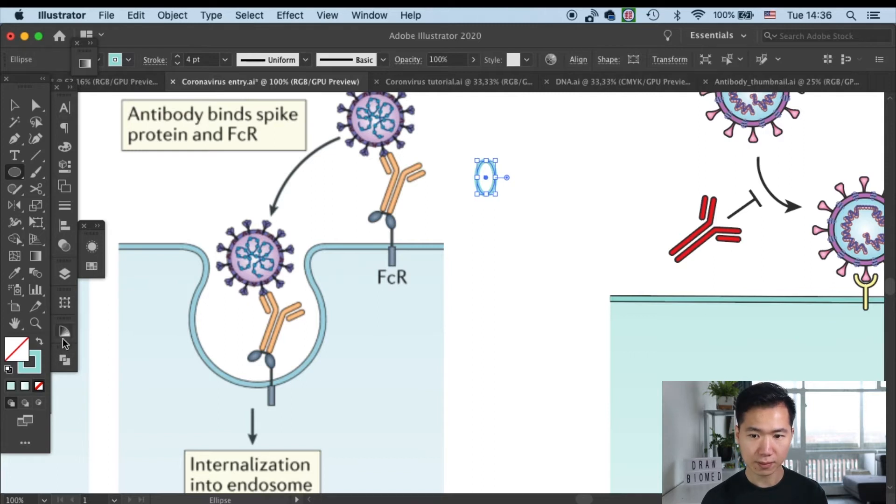
{"action": "left_click", "coordinate": [91, 266]}
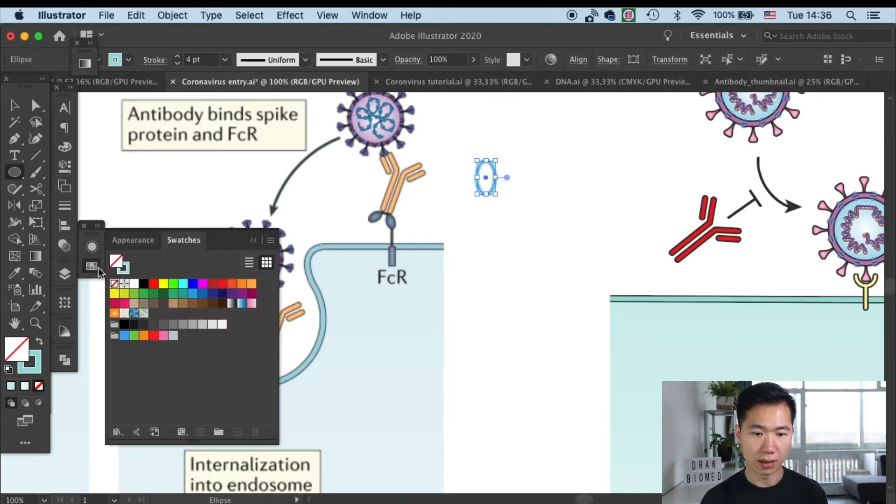
{"action": "left_click", "coordinate": [143, 324]}
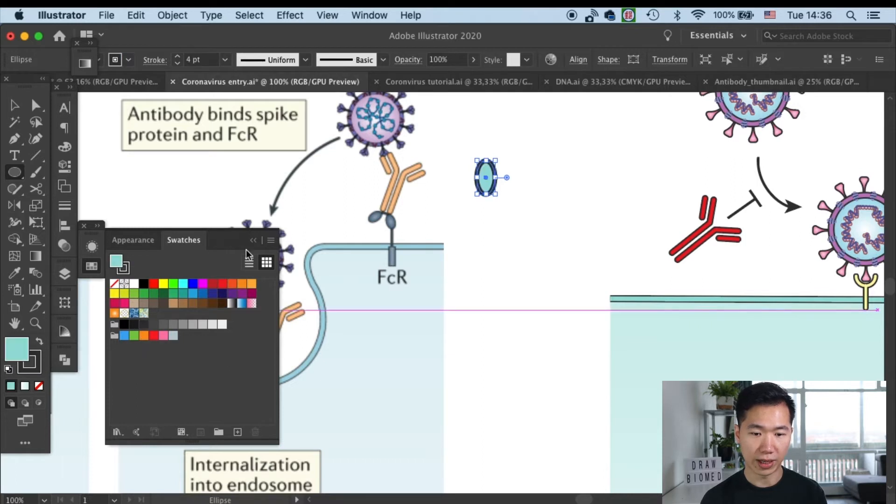
{"action": "left_click", "coordinate": [224, 60]}
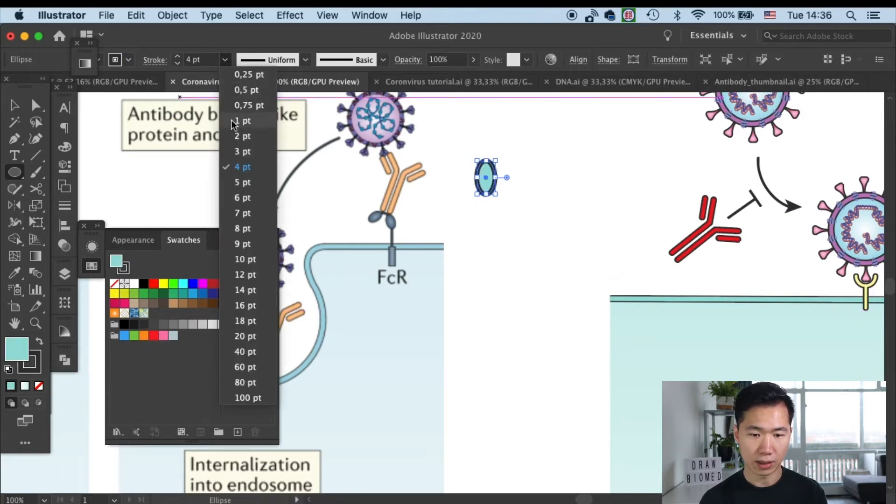
{"action": "left_click", "coordinate": [242, 121]}
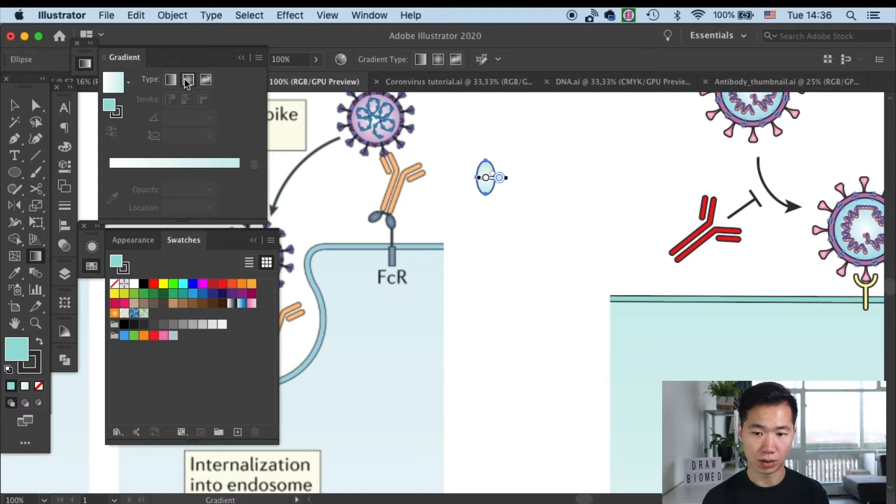
- Fill the ellipse with a radial gradient from white centre to violet edge
{"action": "left_click", "coordinate": [188, 79]}
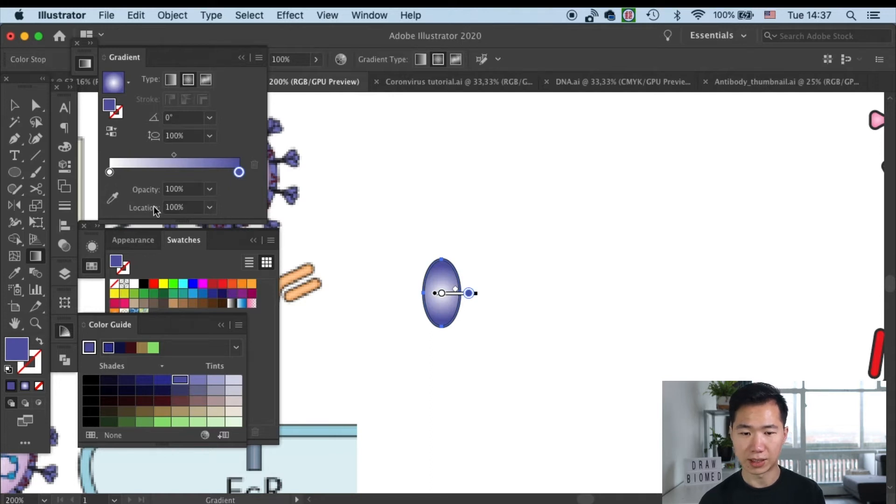
{"action": "mouse_move", "coordinate": [31, 190]}
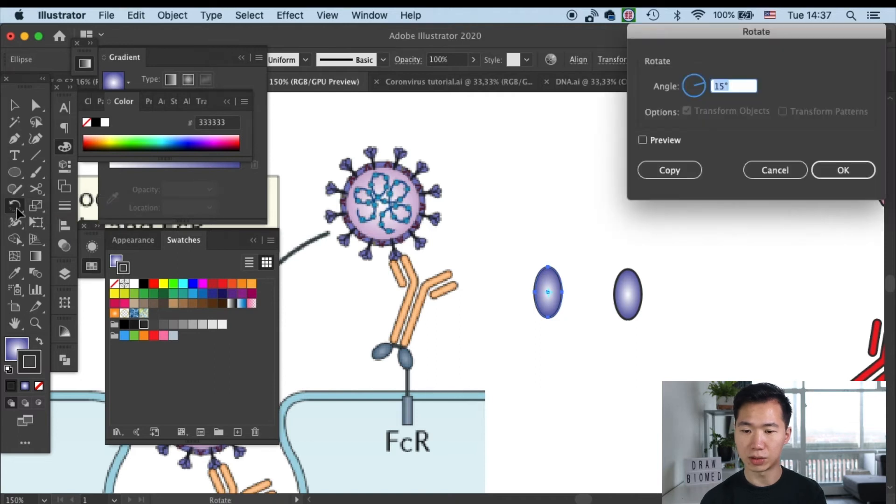
- Rotate the ellipses 15° and -30° so they tilt apart in a V shape
{"action": "left_click", "coordinate": [842, 170]}
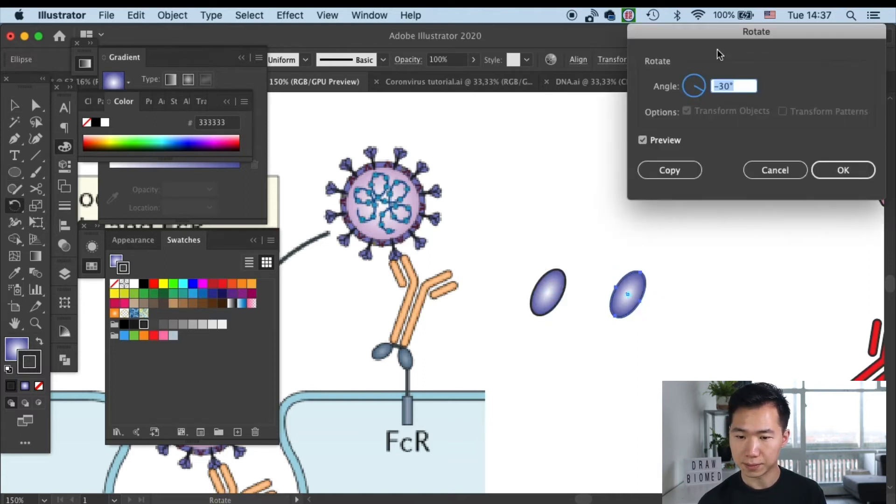
{"action": "left_click", "coordinate": [843, 170]}
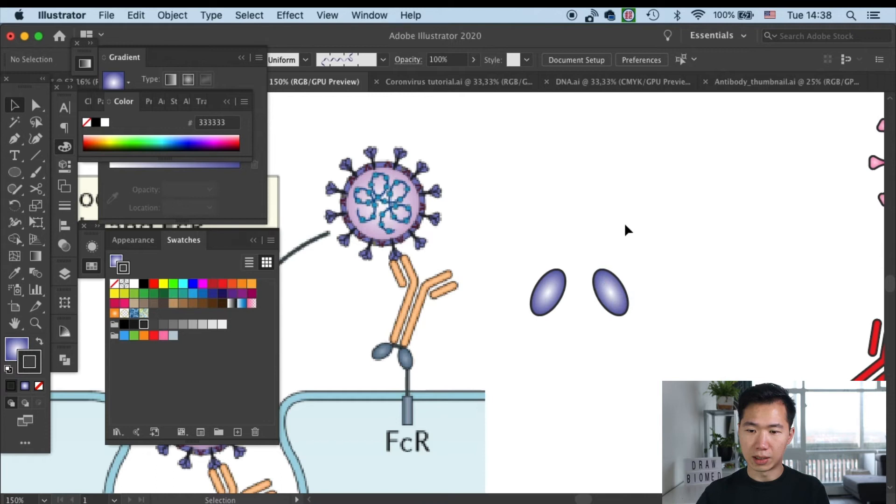
- Join the ellipse tops with a 2 pt gray line, add a vertical stem, and move the left ellipse closer
{"action": "left_click", "coordinate": [35, 155]}
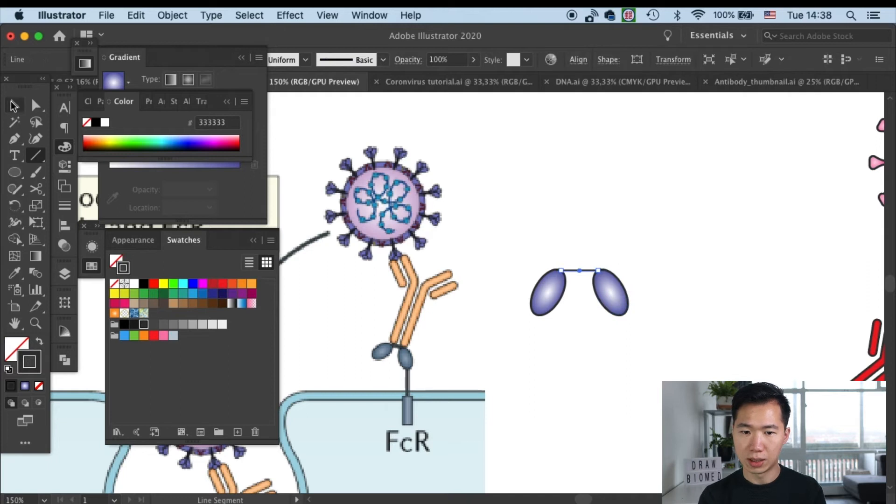
{"action": "left_click", "coordinate": [224, 59]}
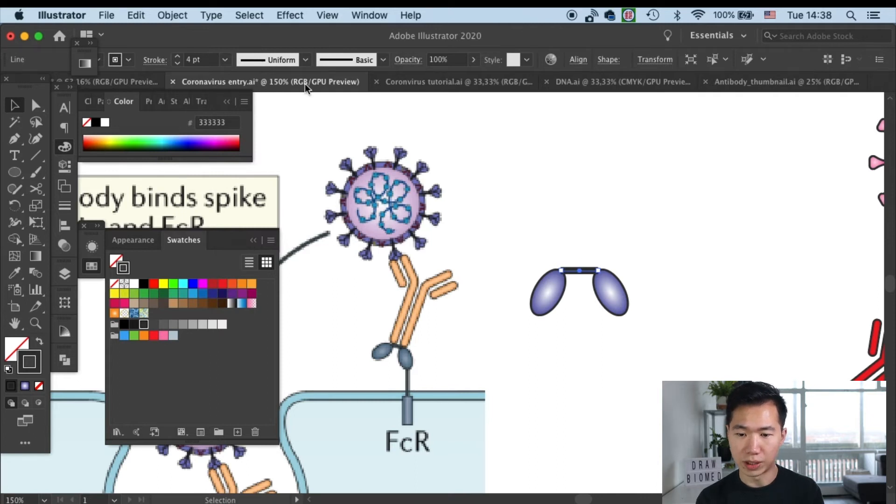
{"action": "mouse_move", "coordinate": [359, 102]}
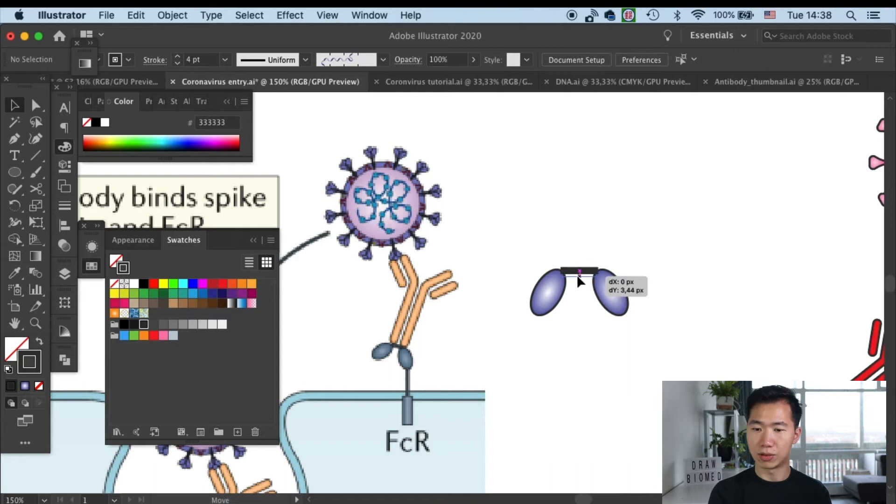
{"action": "left_click_drag", "start_coordinate": [579, 280], "coordinate": [578, 275]}
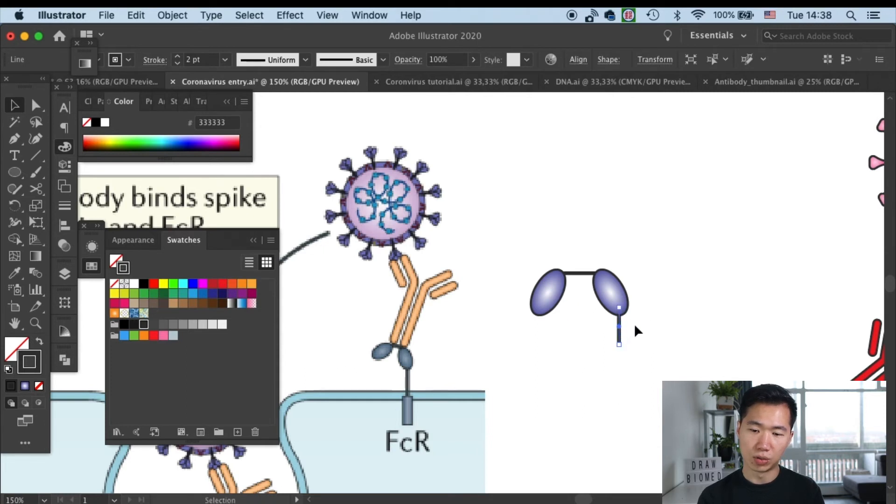
{"action": "mouse_move", "coordinate": [668, 342]}
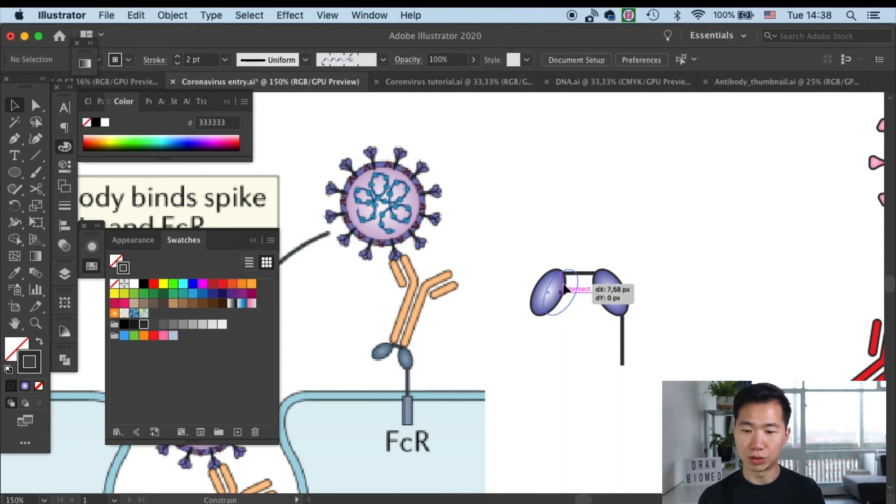
{"action": "left_click_drag", "start_coordinate": [554, 291], "coordinate": [566, 291]}
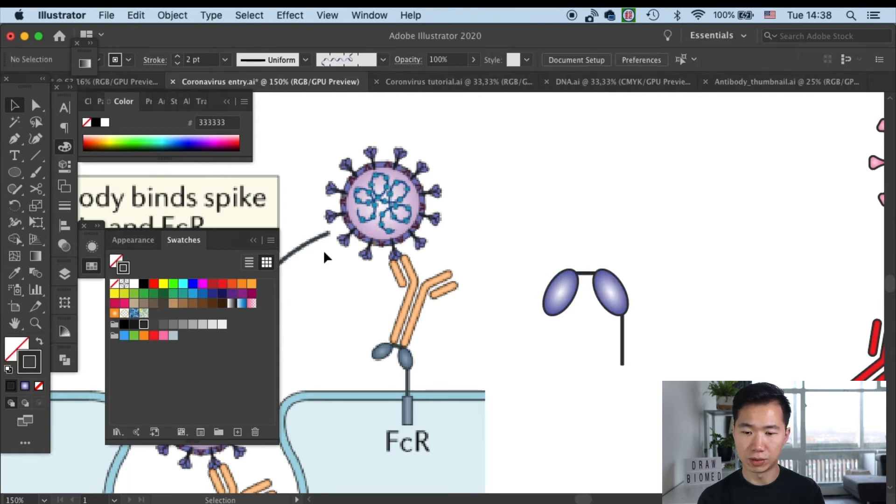
- Draw a tall narrow rectangle below the vertical line with a 1 pt dark outline
{"action": "left_click", "coordinate": [15, 171]}
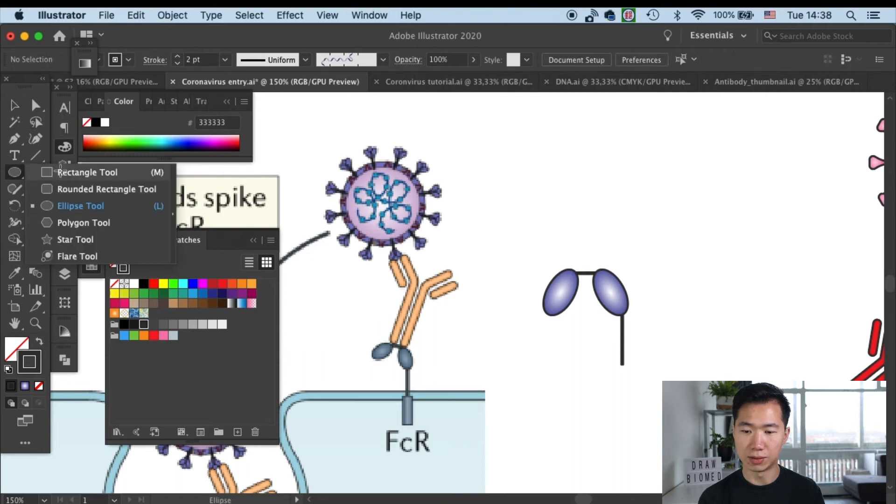
{"action": "left_click", "coordinate": [86, 172]}
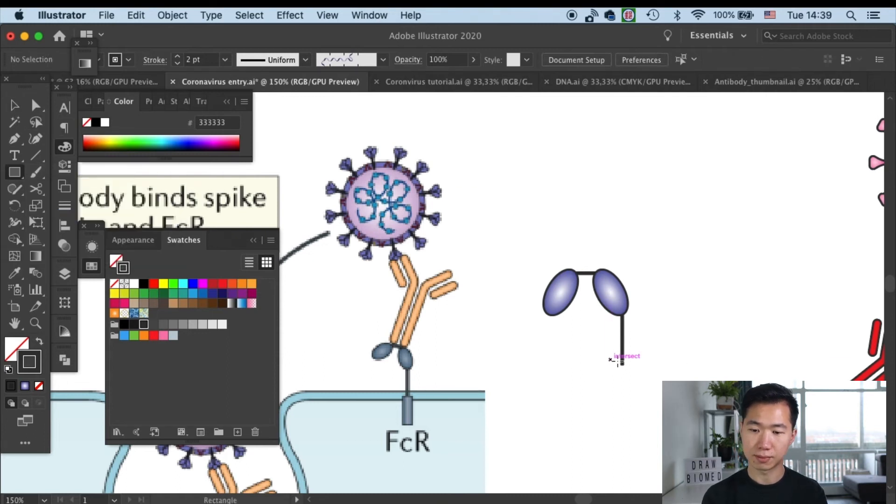
{"action": "left_click_drag", "start_coordinate": [610, 359], "coordinate": [634, 417]}
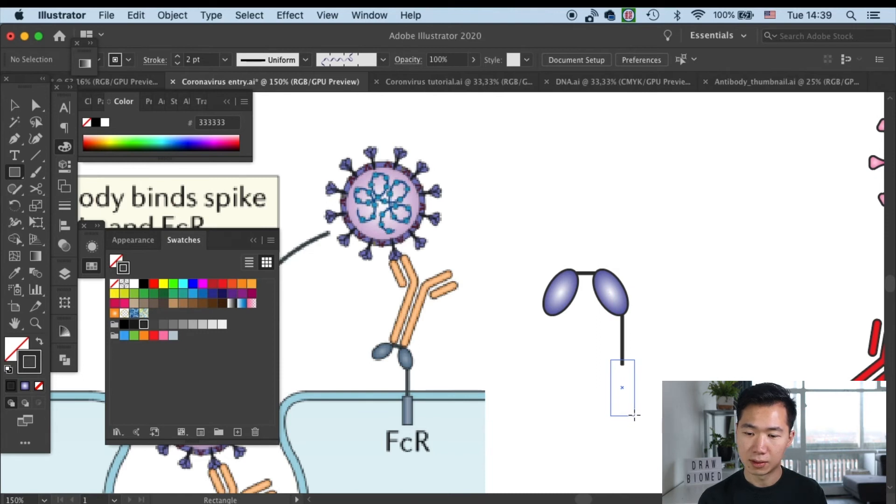
{"action": "left_click", "coordinate": [622, 388]}
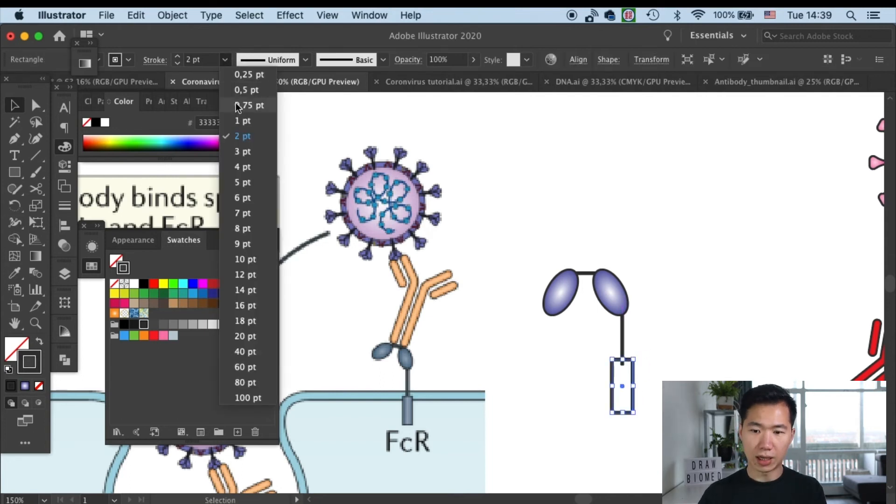
{"action": "left_click", "coordinate": [242, 120]}
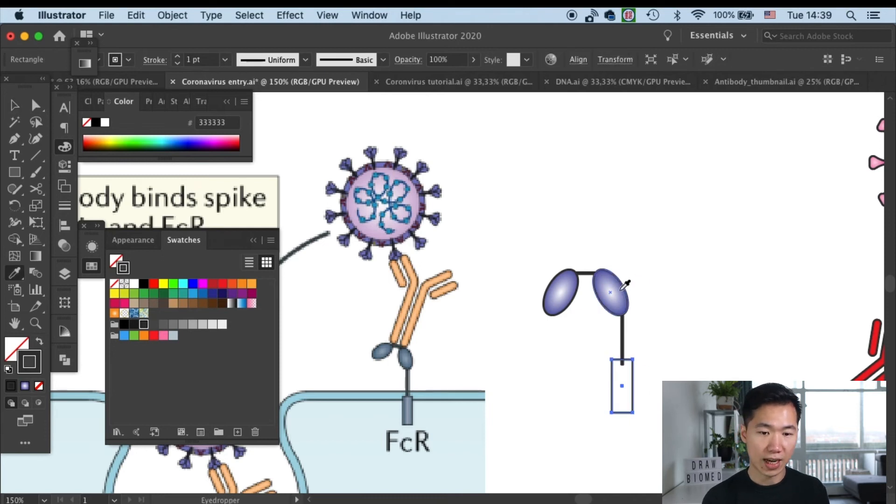
- Fill the rectangle with a linear violet–white–violet gradient sampled from the ellipse
{"action": "left_click", "coordinate": [610, 286]}
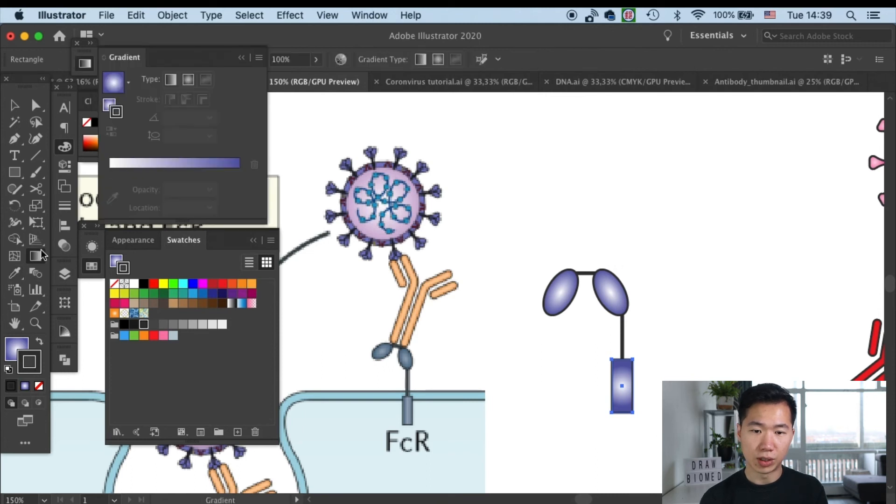
{"action": "left_click", "coordinate": [187, 79]}
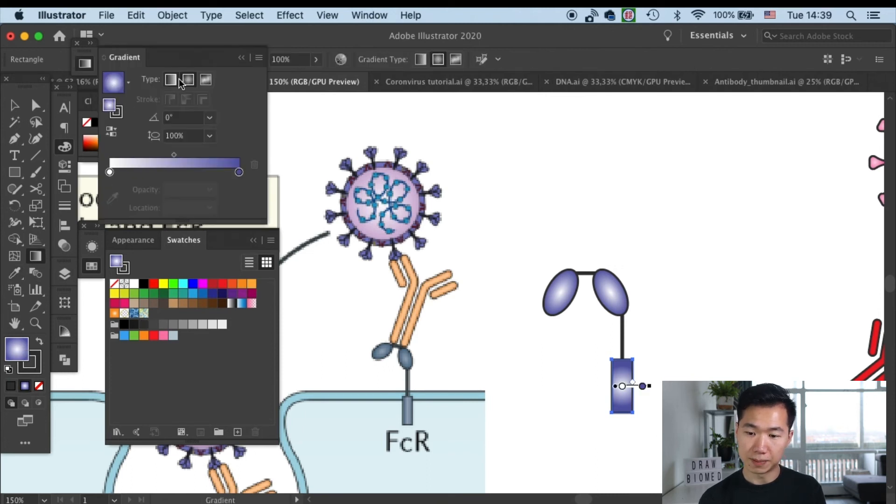
{"action": "left_click", "coordinate": [169, 79]}
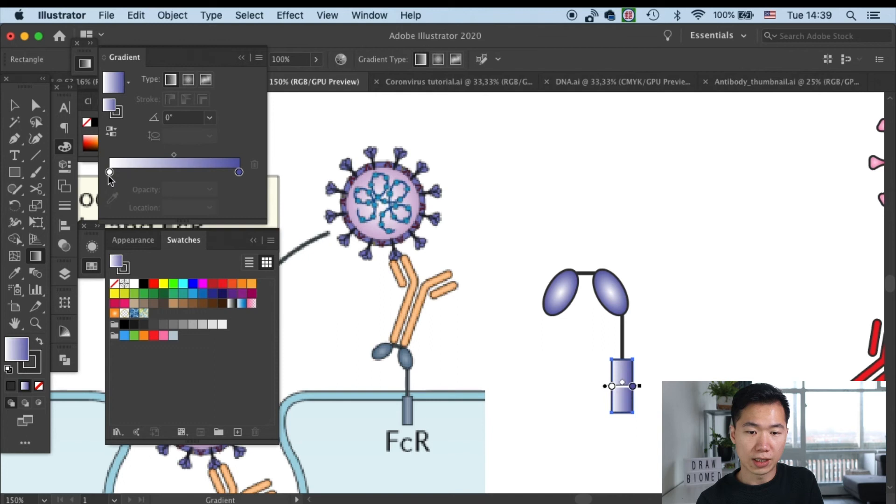
{"action": "left_click_drag", "start_coordinate": [110, 171], "coordinate": [179, 172]}
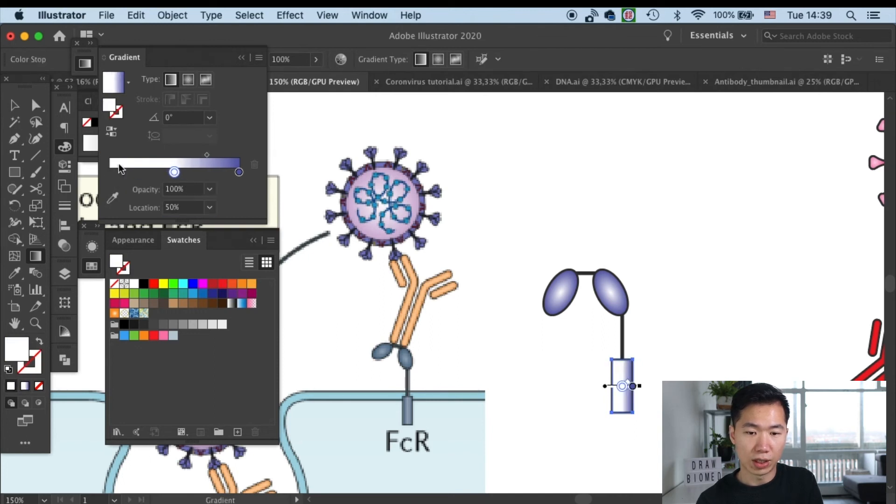
{"action": "left_click_drag", "start_coordinate": [174, 172], "coordinate": [112, 172]}
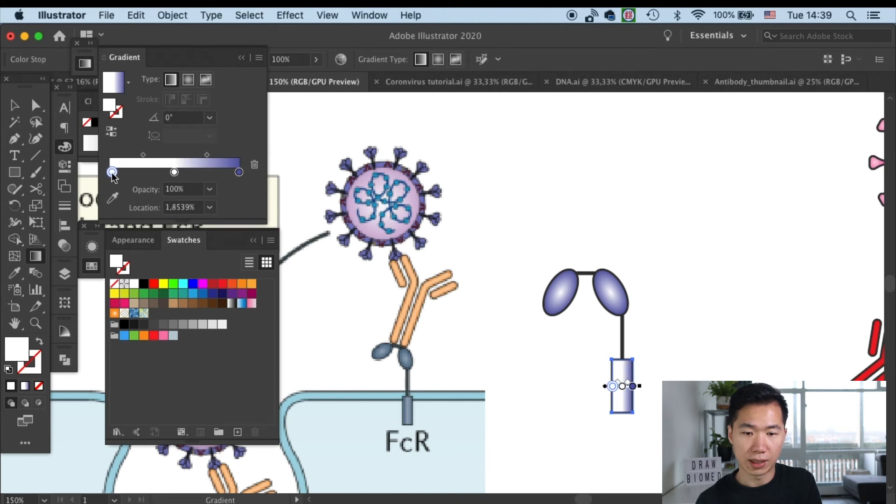
{"action": "left_click_drag", "start_coordinate": [111, 172], "coordinate": [239, 172]}
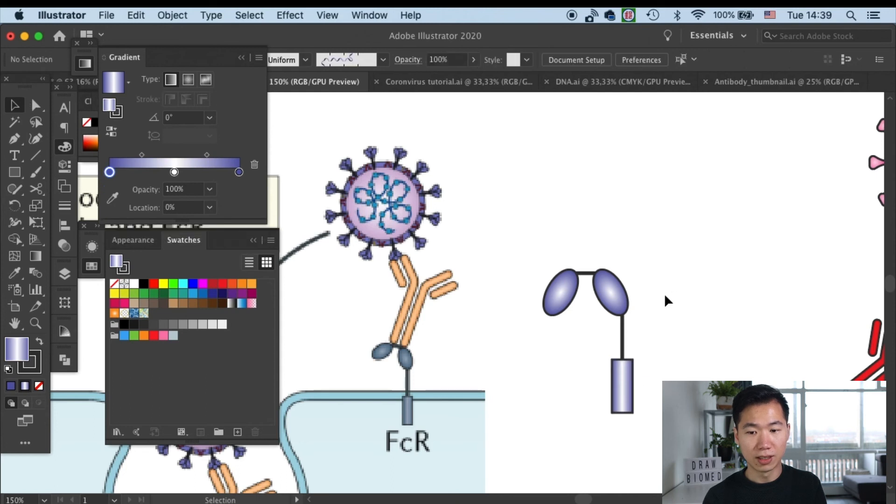
{"action": "mouse_move", "coordinate": [664, 306]}
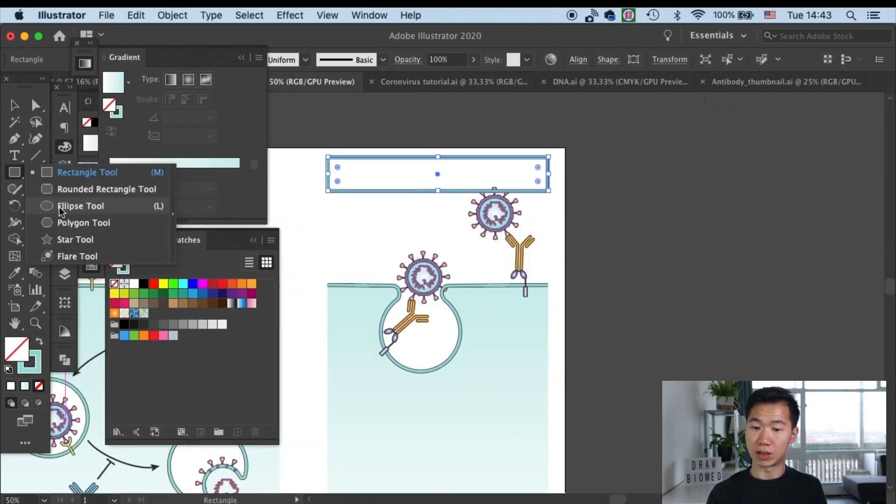
- Switch to the Ellipse Tool to draw the circle over the endosome membrane
{"action": "left_click", "coordinate": [91, 390]}
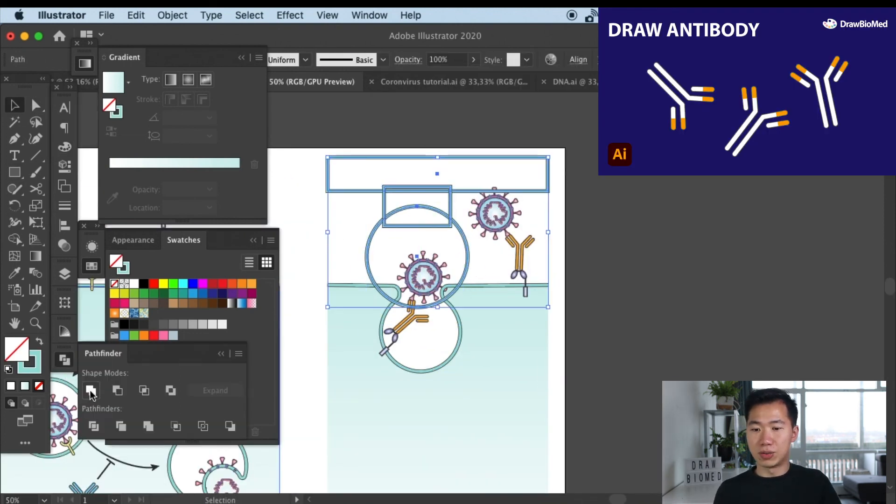